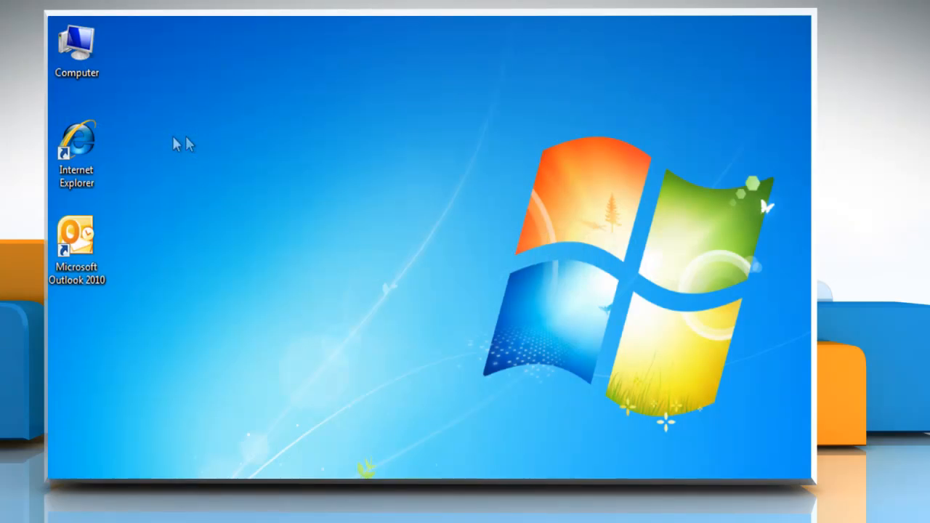
{"action": "mouse_move", "coordinate": [176, 144]}
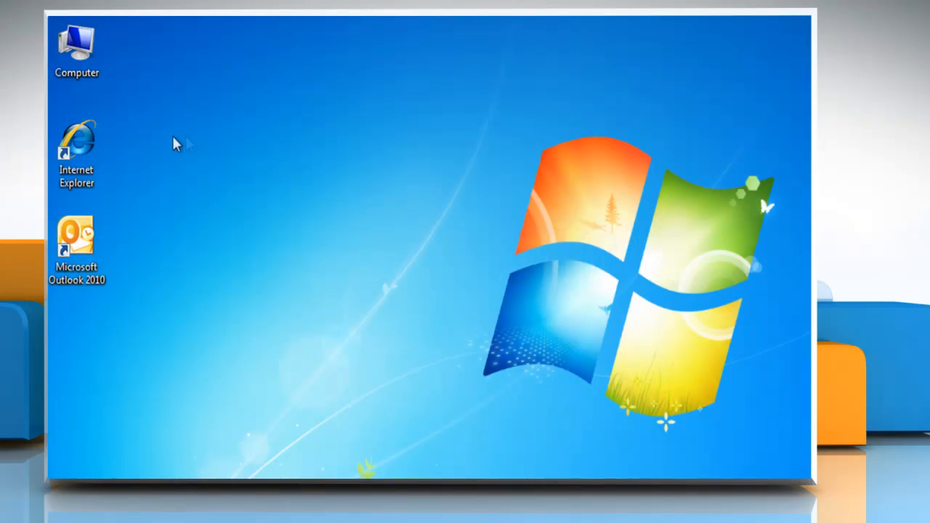
Step: Open the context menu of the Internet Explorer desktop shortcut
{"action": "right_click", "coordinate": [73, 141]}
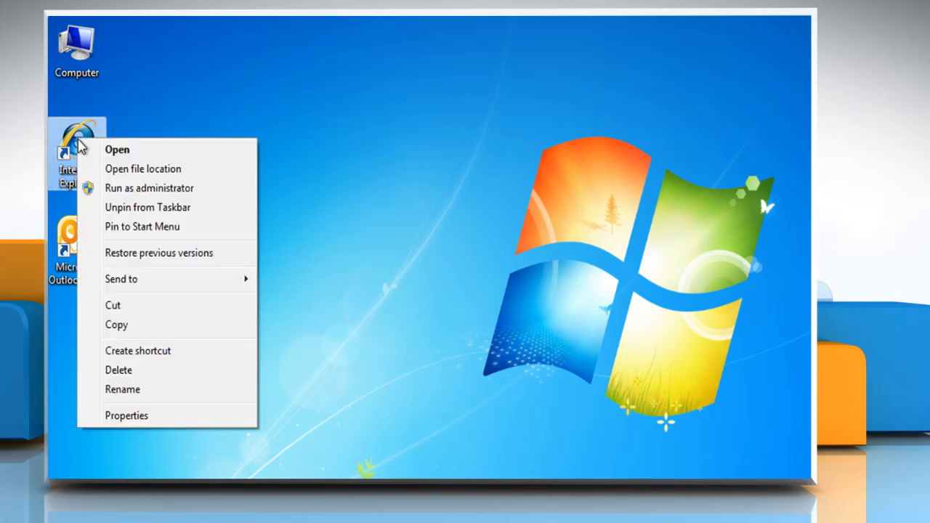
Step: Launch Internet Explorer, go to gmail.com and sign in to the Gmail account
{"action": "left_click", "coordinate": [118, 149]}
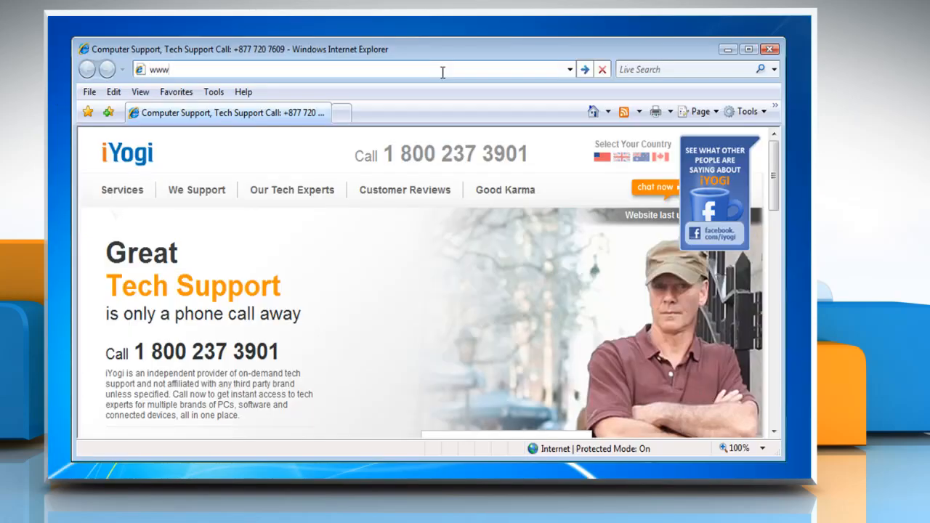
{"action": "type", "text": "gmail."}
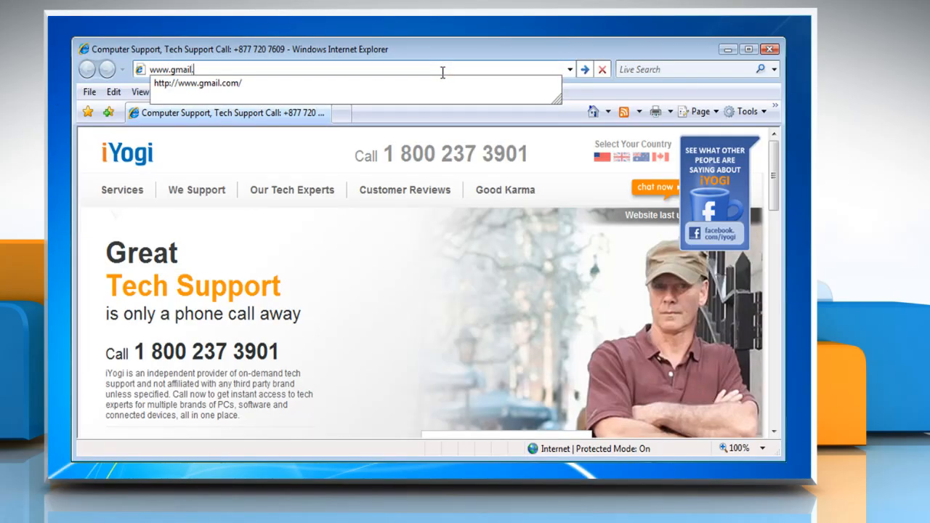
{"action": "key", "text": "Enter"}
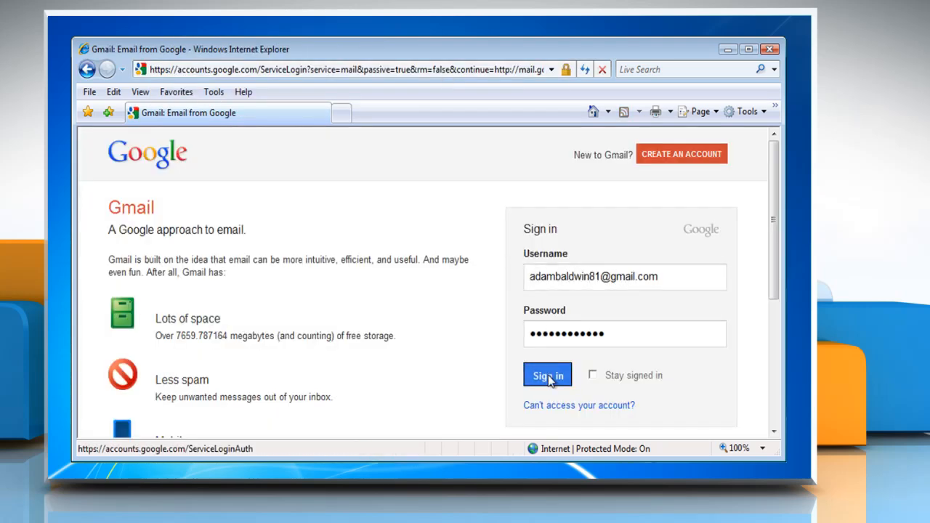
{"action": "left_click", "coordinate": [547, 375]}
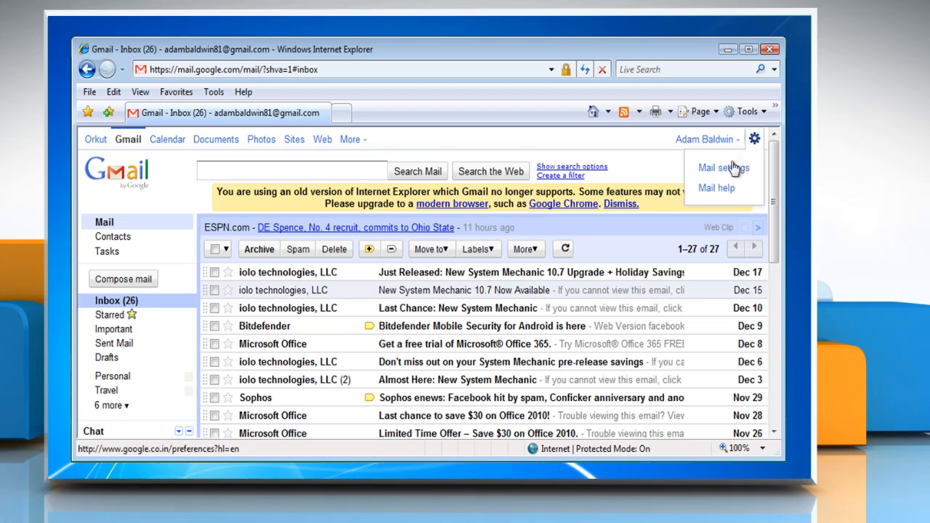
Step: In Gmail's Forwarding and POP/IMAP settings, enable POP for all mail and save
{"action": "left_click", "coordinate": [718, 167]}
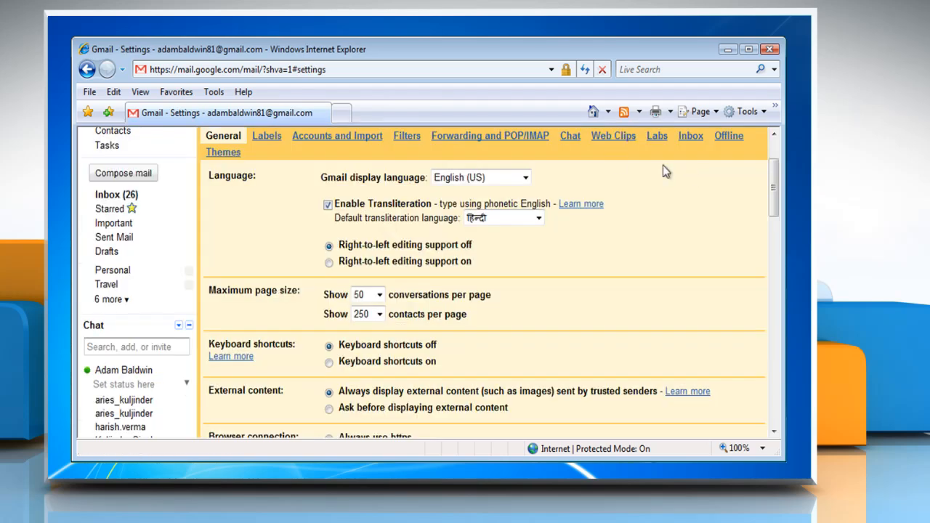
{"action": "mouse_move", "coordinate": [471, 143]}
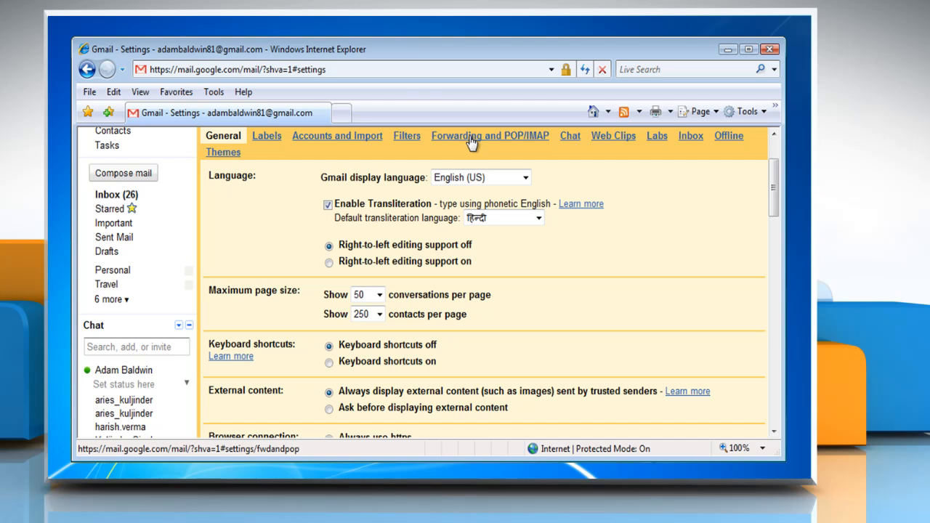
{"action": "left_click", "coordinate": [490, 136]}
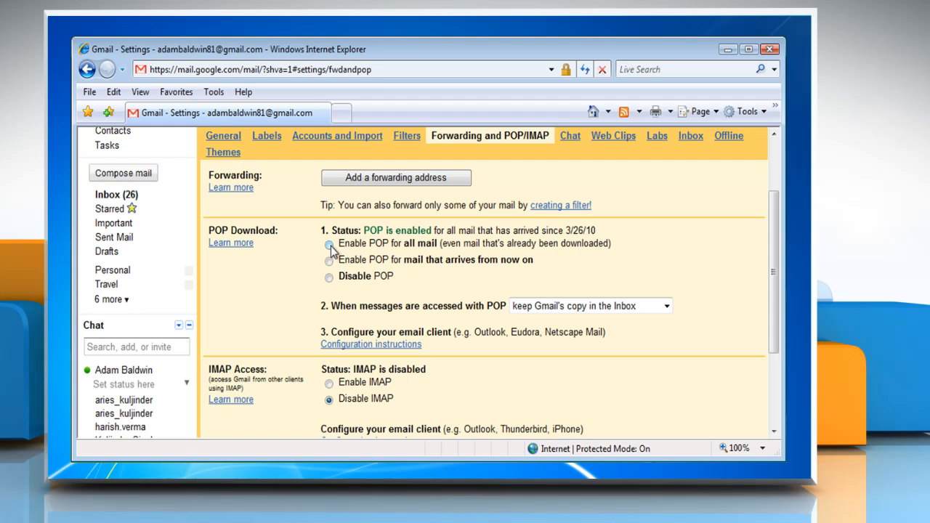
{"action": "left_click", "coordinate": [329, 243]}
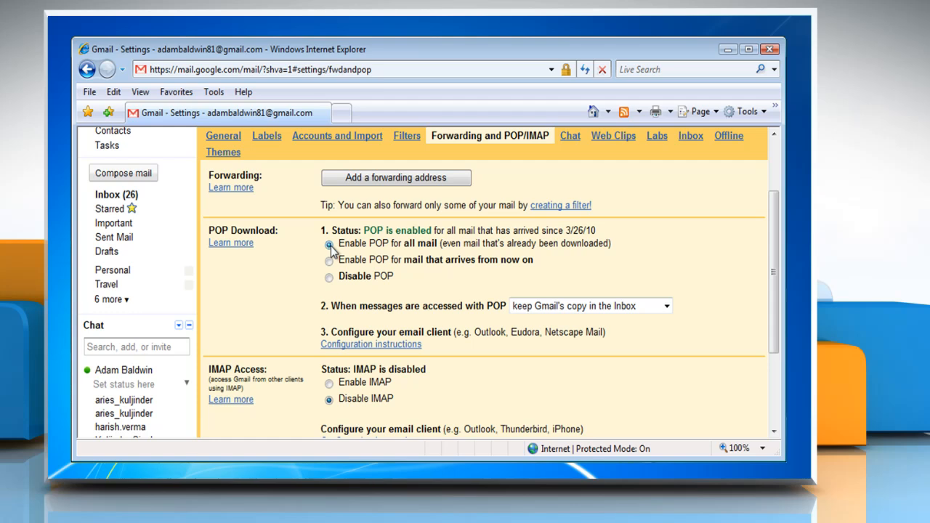
{"action": "scroll", "scroll_direction": "down", "scroll_amount": 3}
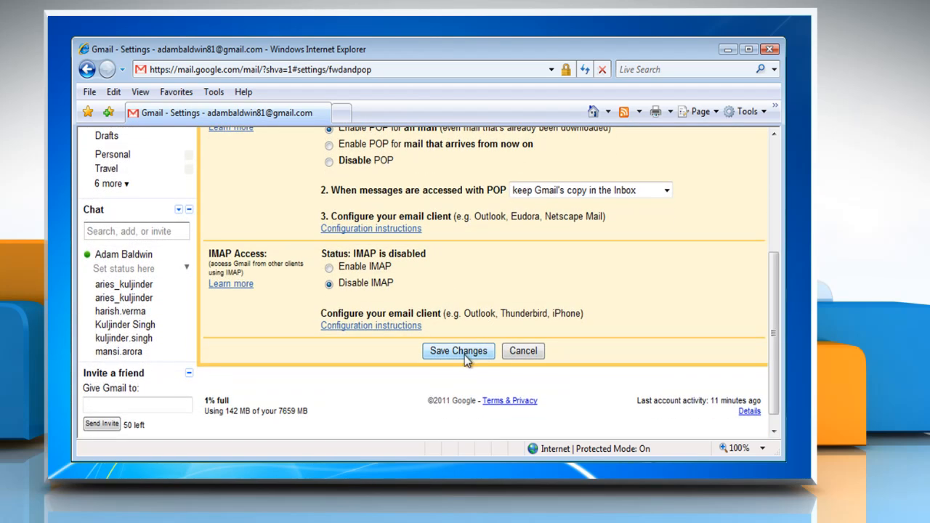
{"action": "left_click", "coordinate": [458, 351]}
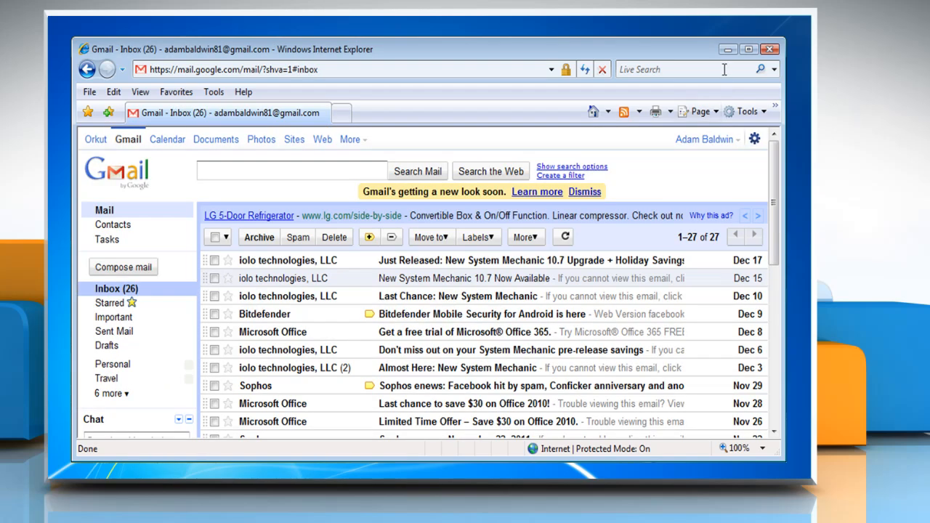
Step: Close Internet Explorer and launch Microsoft Outlook 2010 from its desktop shortcut
{"action": "left_click", "coordinate": [771, 50]}
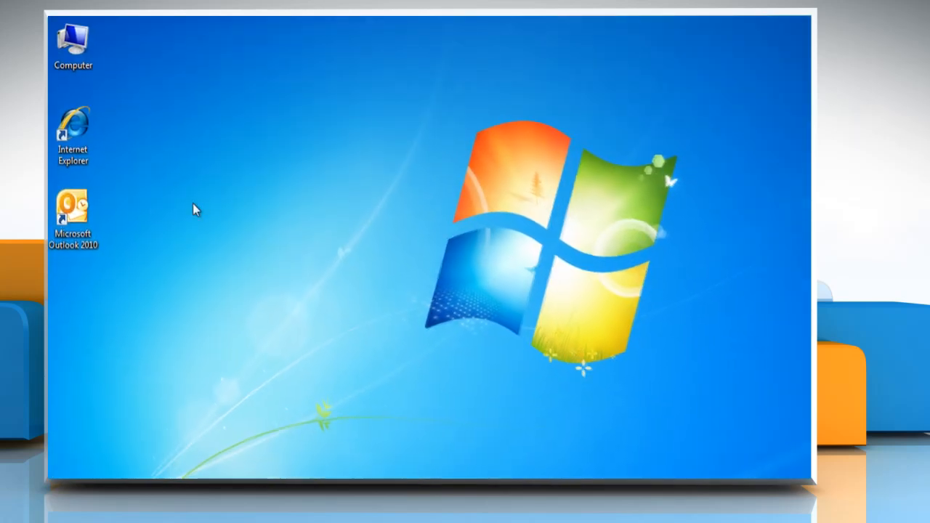
{"action": "right_click", "coordinate": [71, 211]}
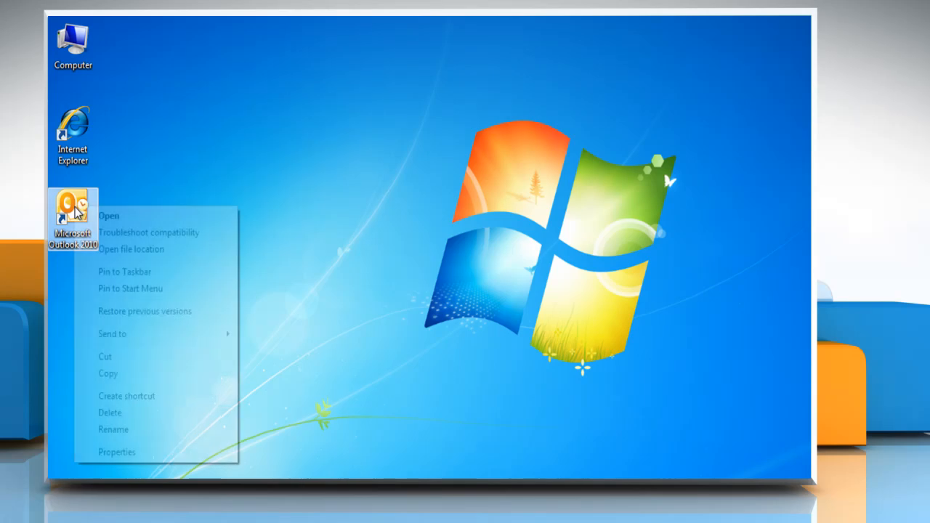
{"action": "mouse_move", "coordinate": [113, 220]}
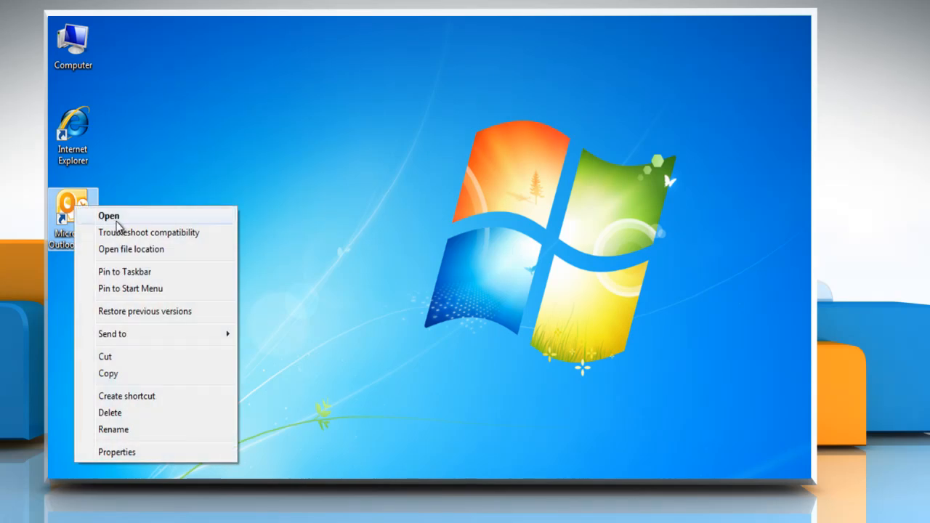
{"action": "left_click", "coordinate": [108, 216]}
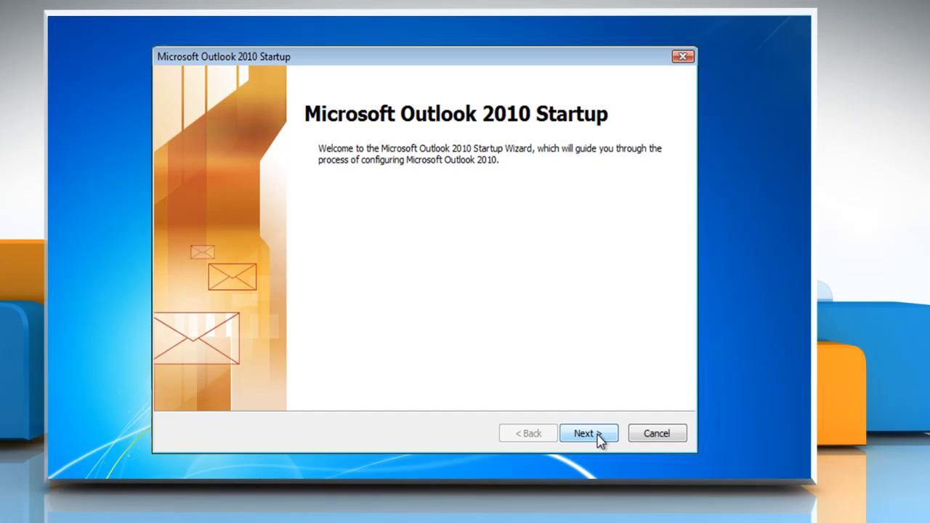
Step: Choose Yes to configure an e-mail account, with server settings entered manually
{"action": "left_click", "coordinate": [589, 433]}
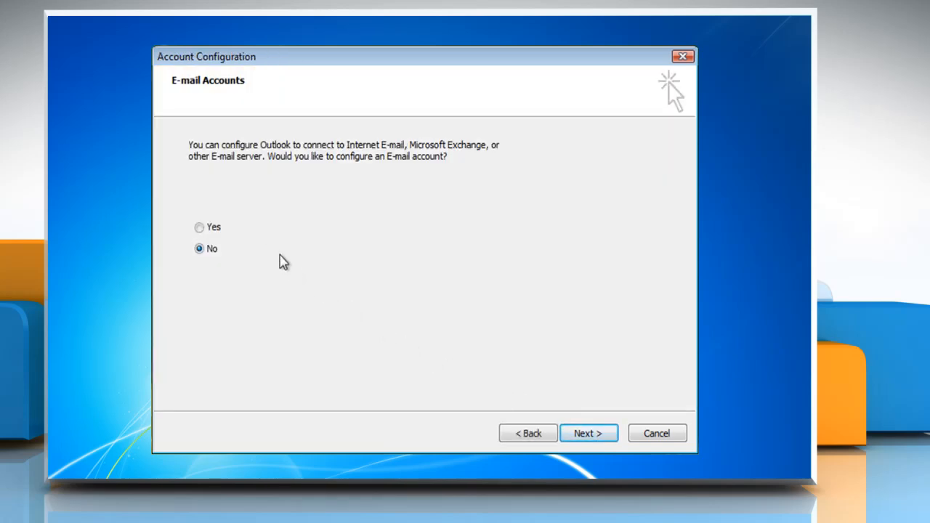
{"action": "left_click", "coordinate": [197, 227]}
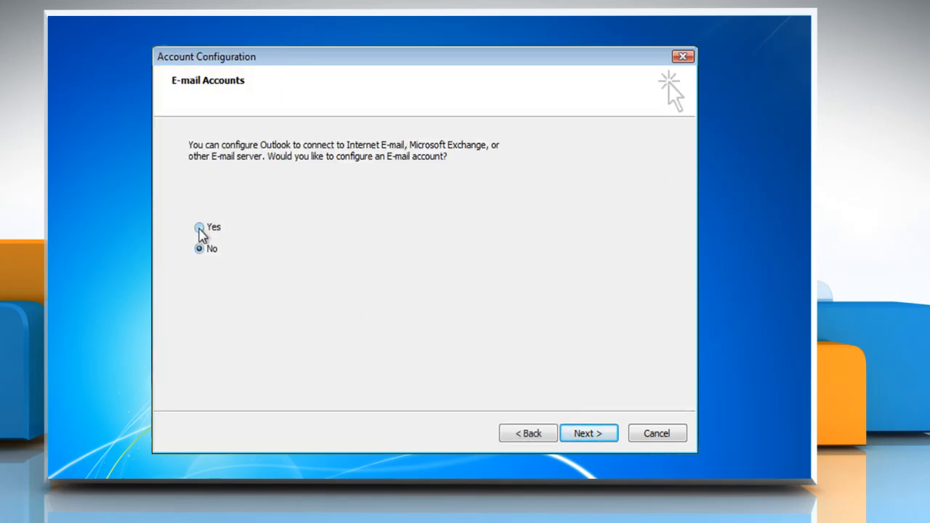
{"action": "left_click", "coordinate": [198, 227]}
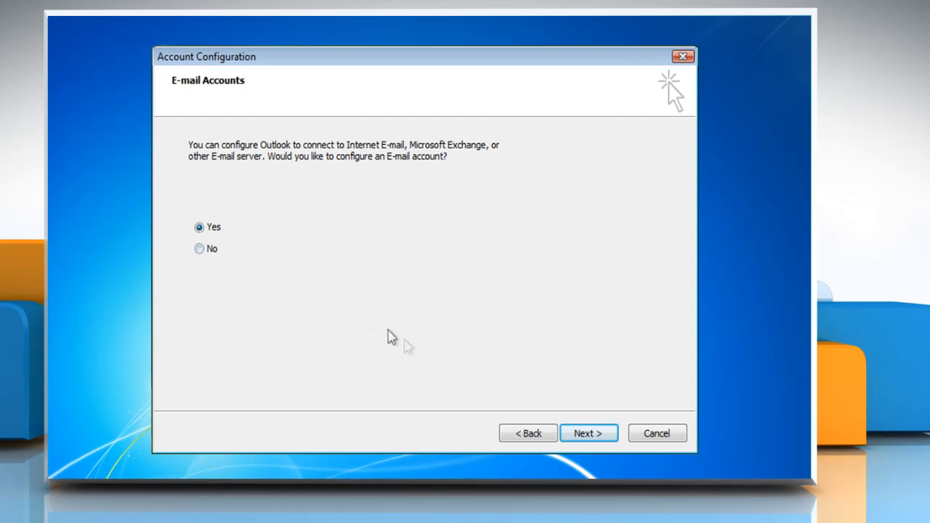
{"action": "left_click", "coordinate": [588, 433]}
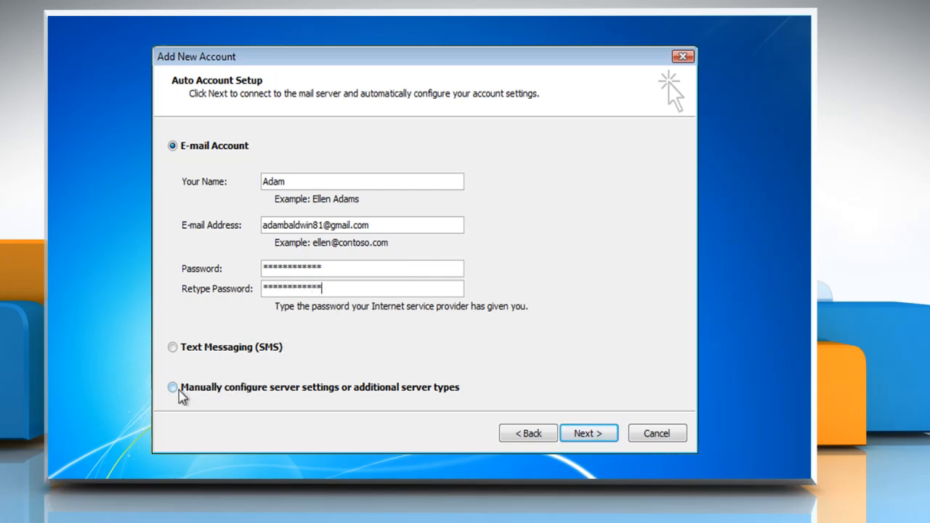
{"action": "left_click", "coordinate": [173, 387]}
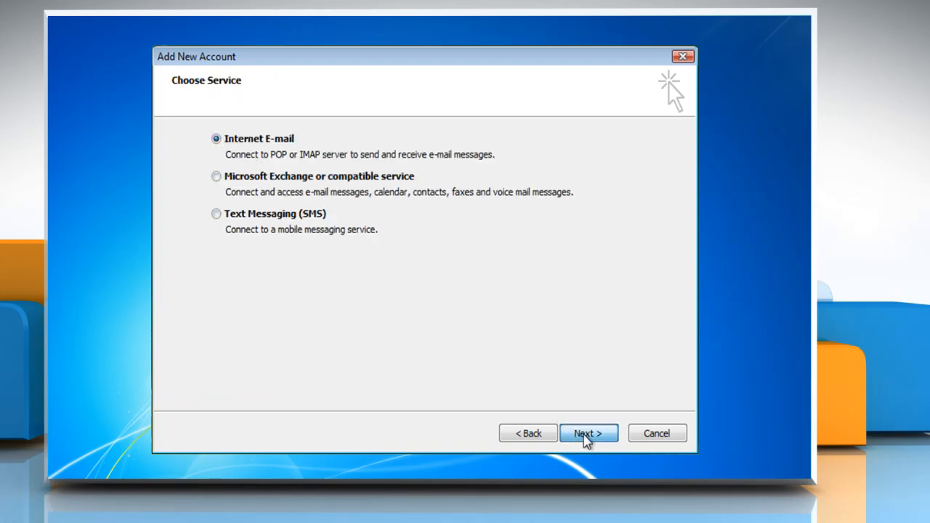
{"action": "left_click", "coordinate": [589, 434]}
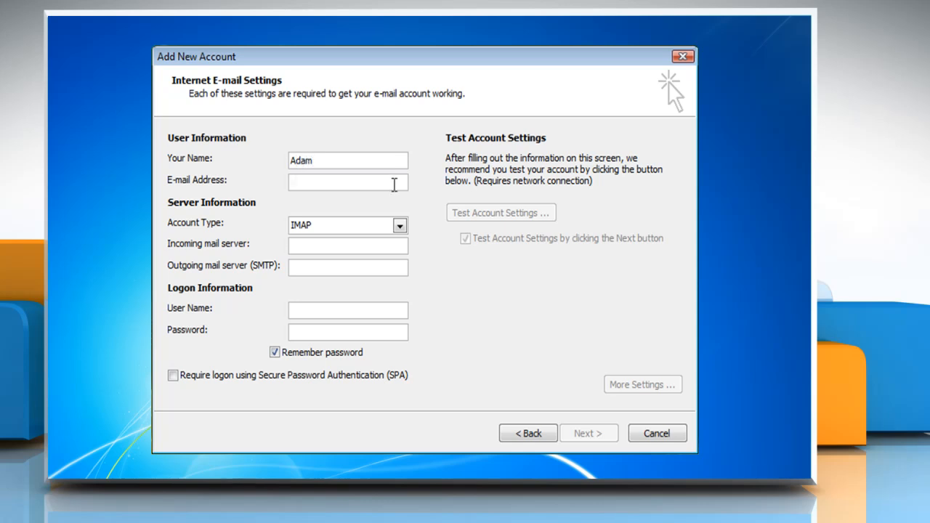
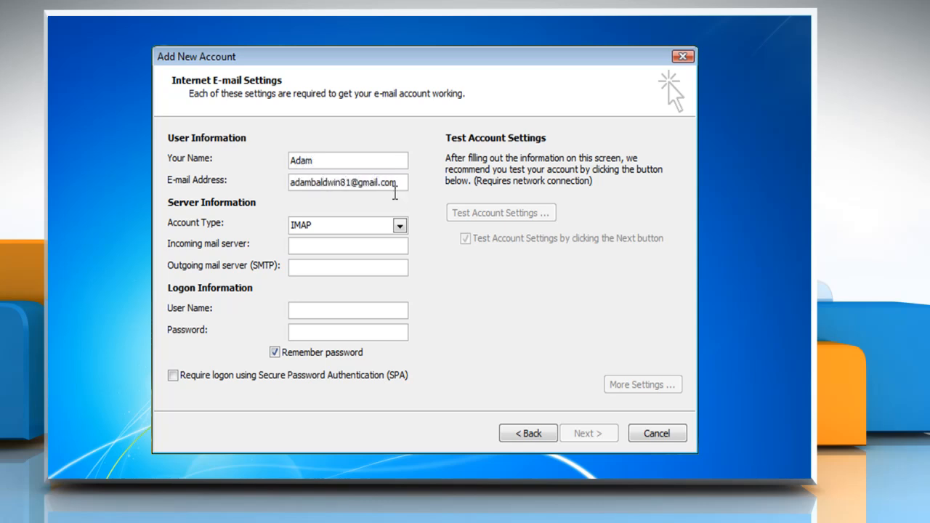
{"action": "left_click", "coordinate": [400, 224]}
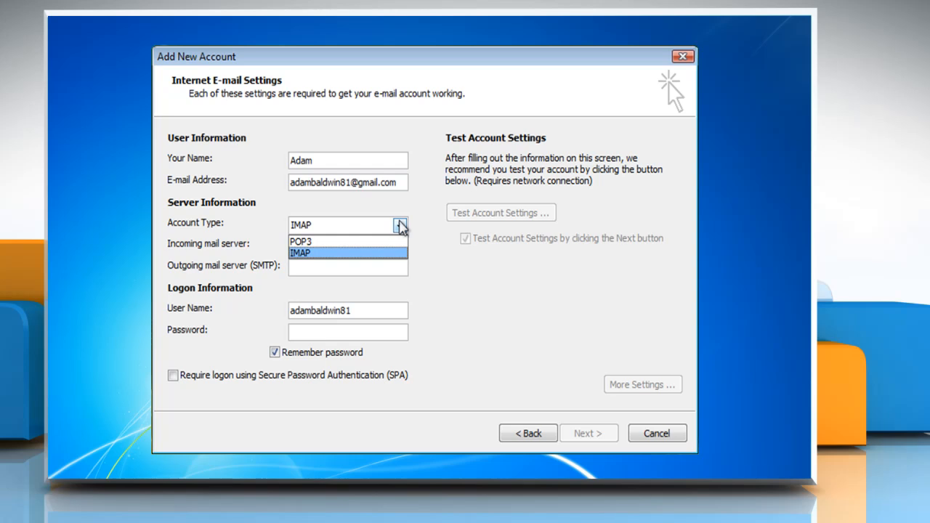
{"action": "mouse_move", "coordinate": [314, 243]}
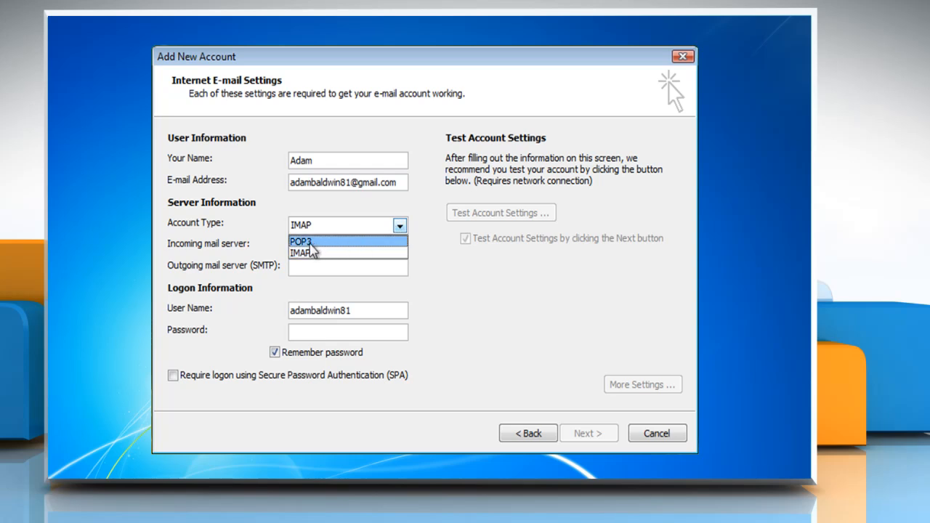
{"action": "left_click", "coordinate": [308, 242]}
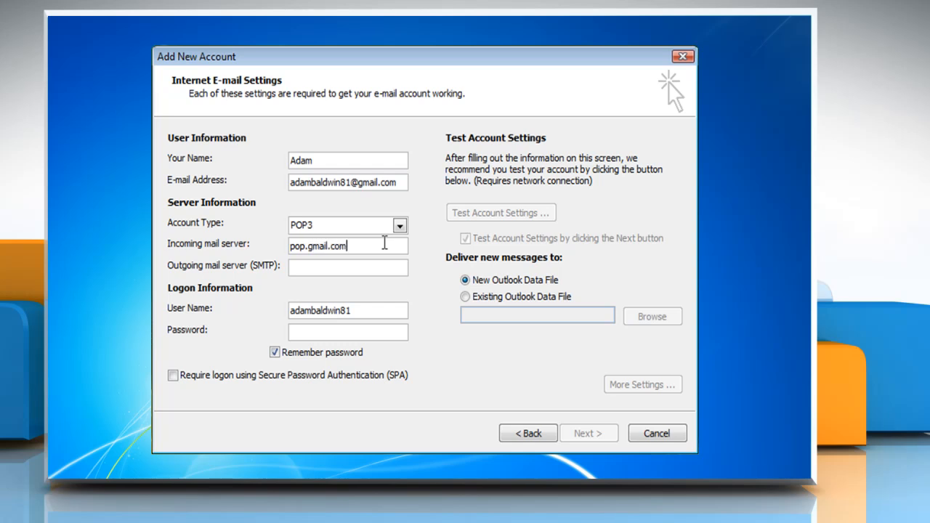
Step: Set the outgoing mail server to smtp.gmail.com
{"action": "type", "text": "s"}
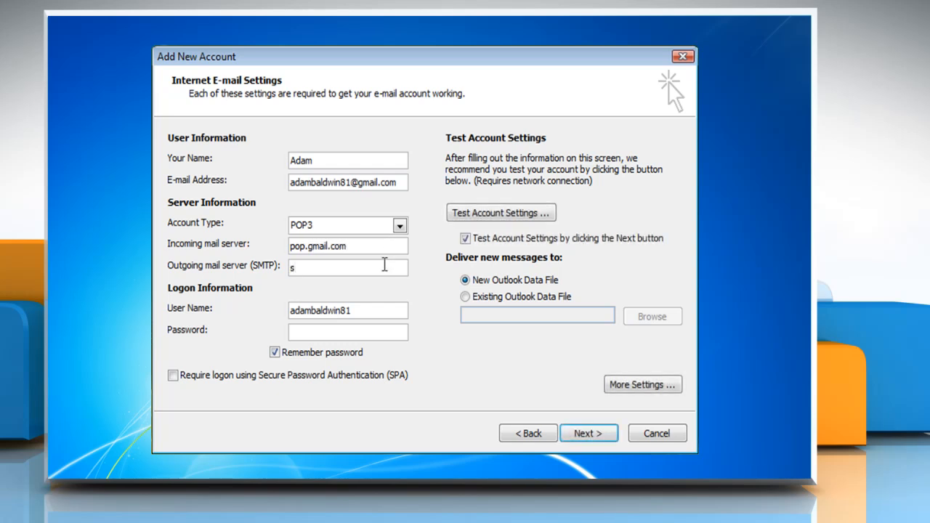
{"action": "type", "text": "mtp.gmail.com"}
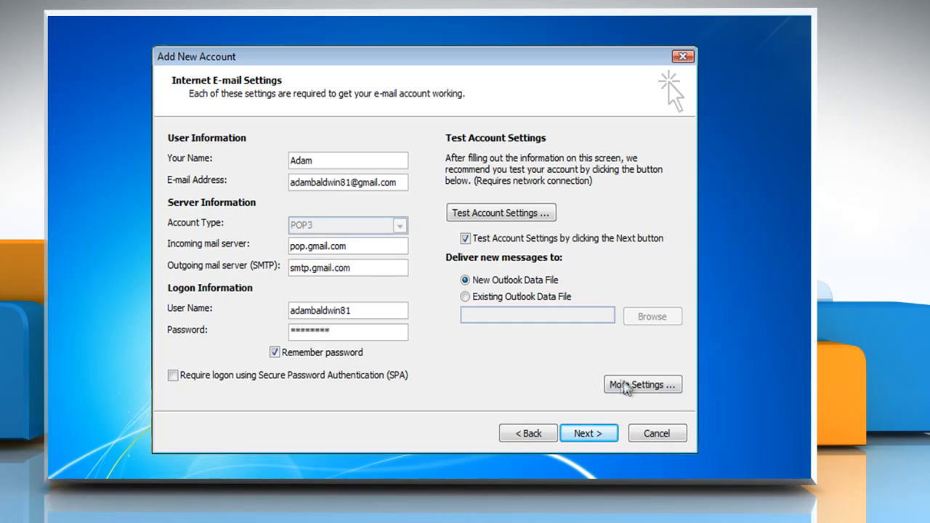
{"action": "left_click", "coordinate": [643, 385]}
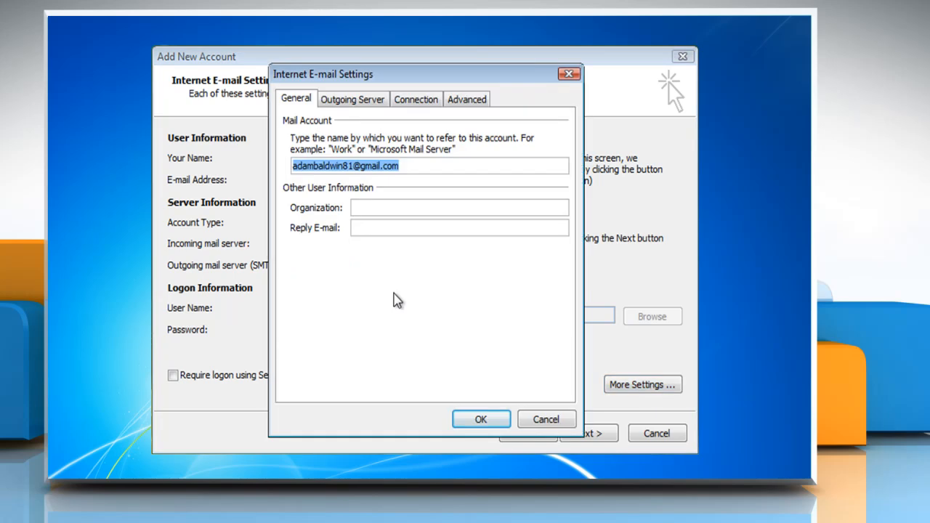
Step: Require SMTP authentication using the same settings as the incoming mail server
{"action": "left_click", "coordinate": [352, 99]}
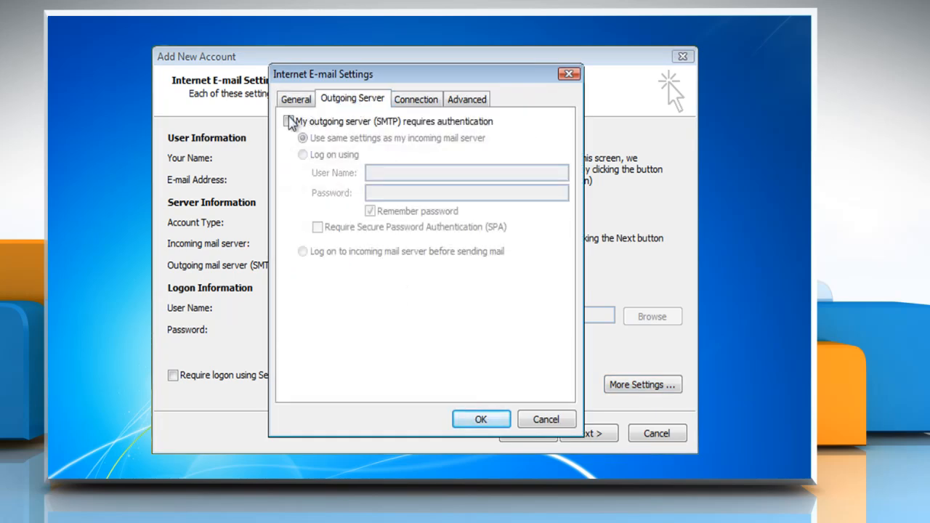
{"action": "left_click", "coordinate": [291, 122]}
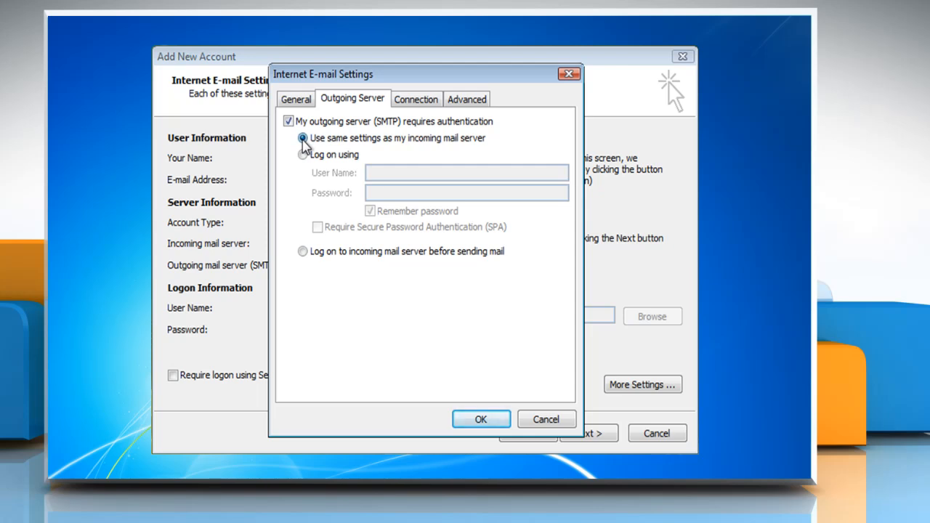
{"action": "left_click", "coordinate": [302, 138]}
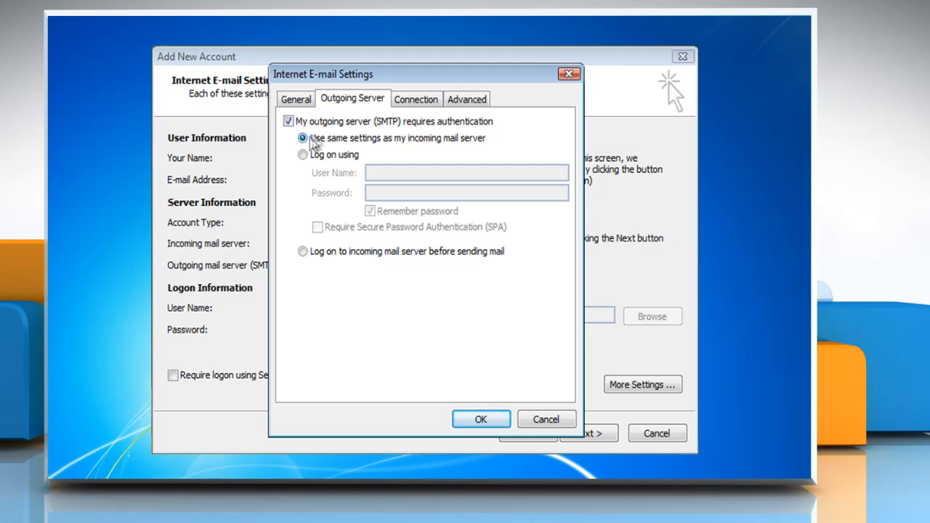
{"action": "left_click", "coordinate": [468, 99]}
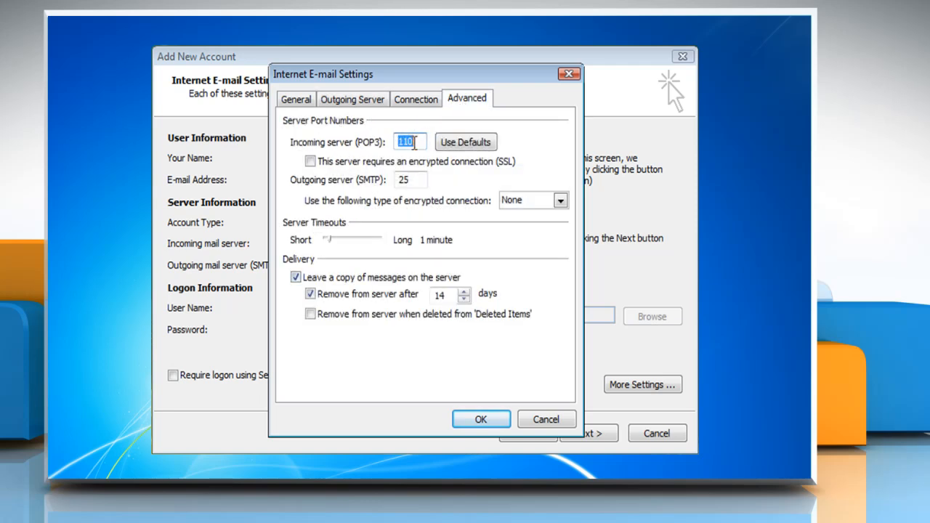
Step: Set incoming port 995 with SSL and outgoing port 587 with TLS encryption
{"action": "type", "text": "99"}
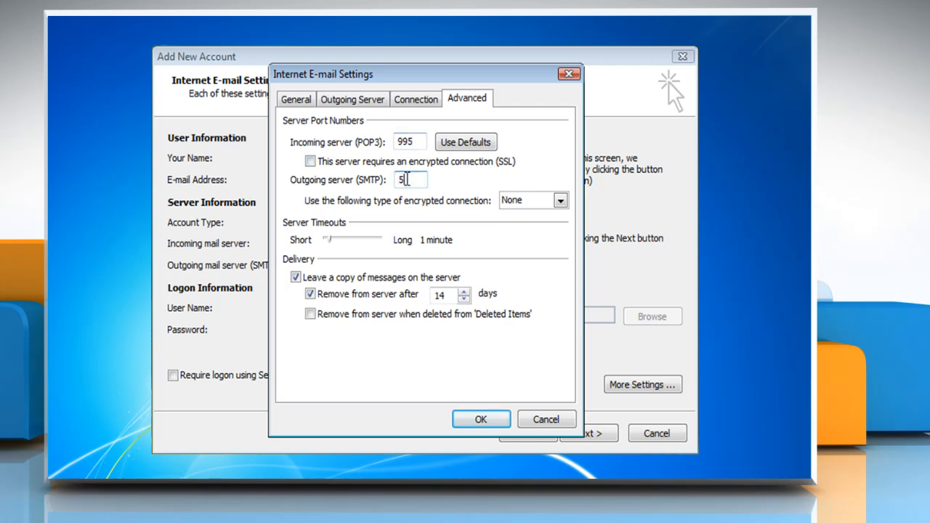
{"action": "type", "text": "587"}
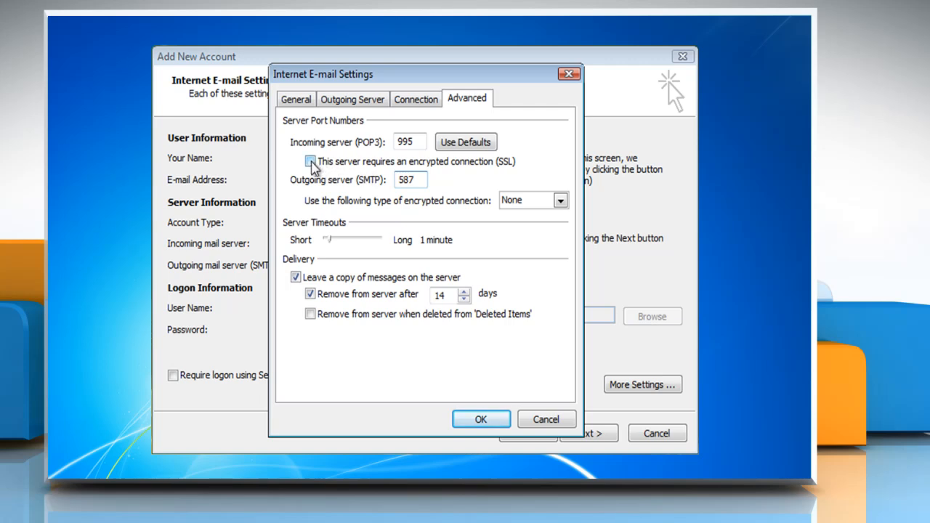
{"action": "left_click", "coordinate": [308, 161]}
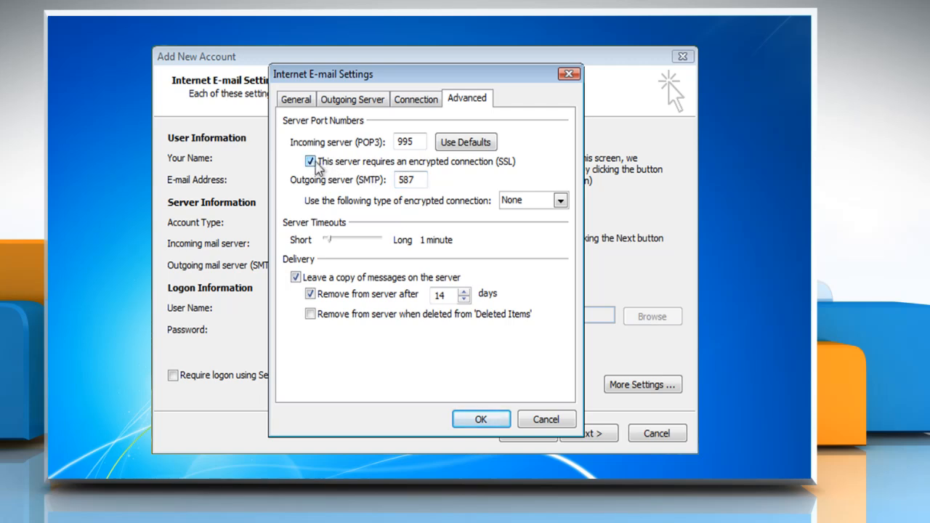
{"action": "mouse_move", "coordinate": [557, 207]}
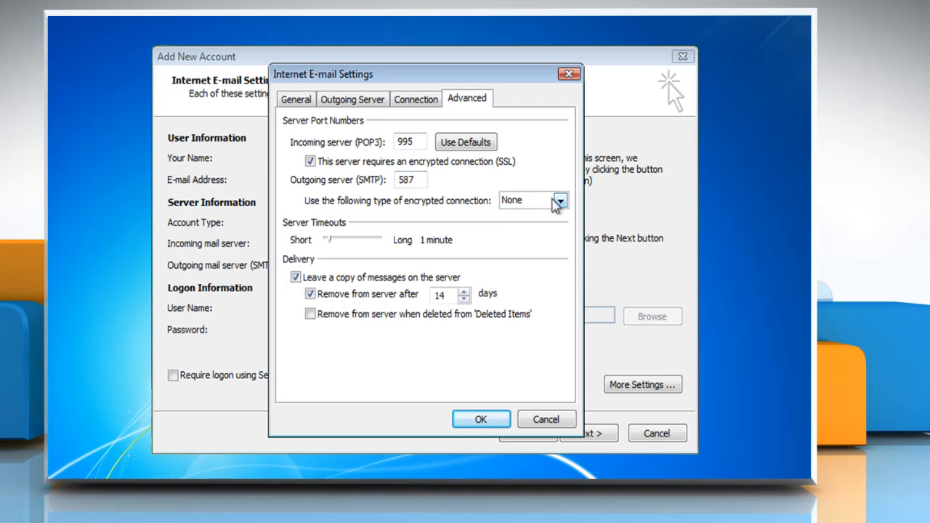
{"action": "left_click", "coordinate": [574, 200]}
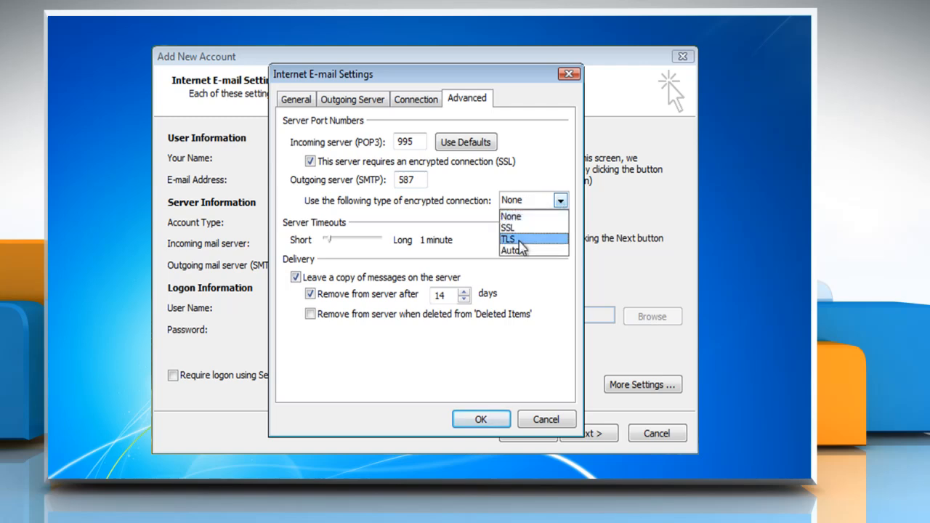
{"action": "left_click", "coordinate": [508, 238]}
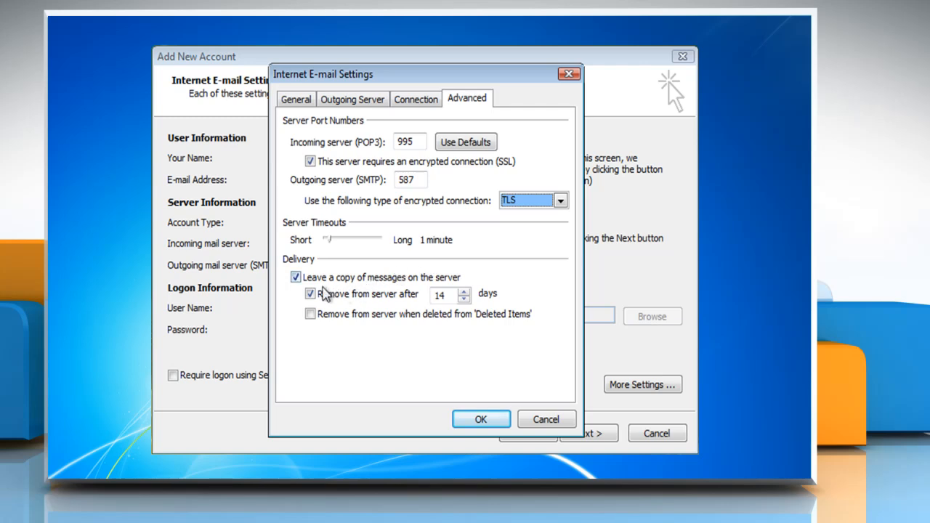
Step: Stop removing messages from the server after 14 days and apply the settings
{"action": "left_click", "coordinate": [310, 294]}
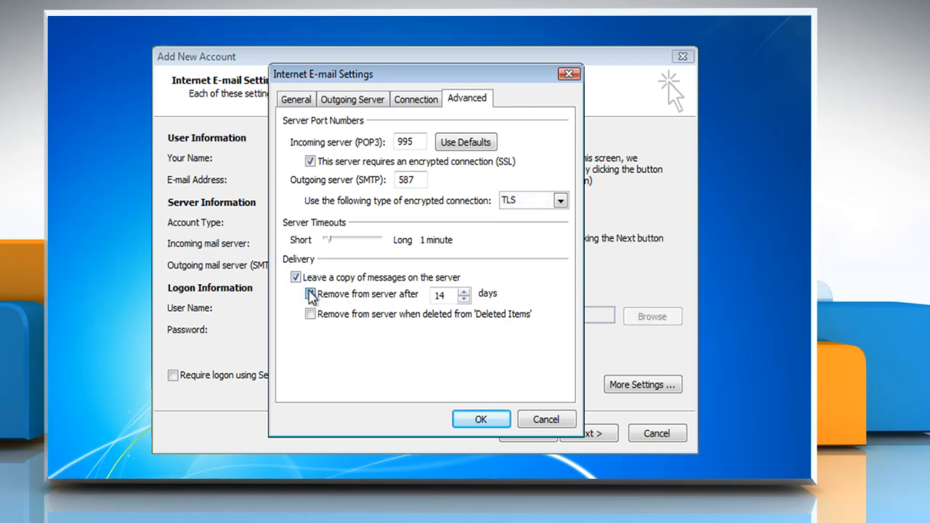
{"action": "left_click", "coordinate": [310, 293]}
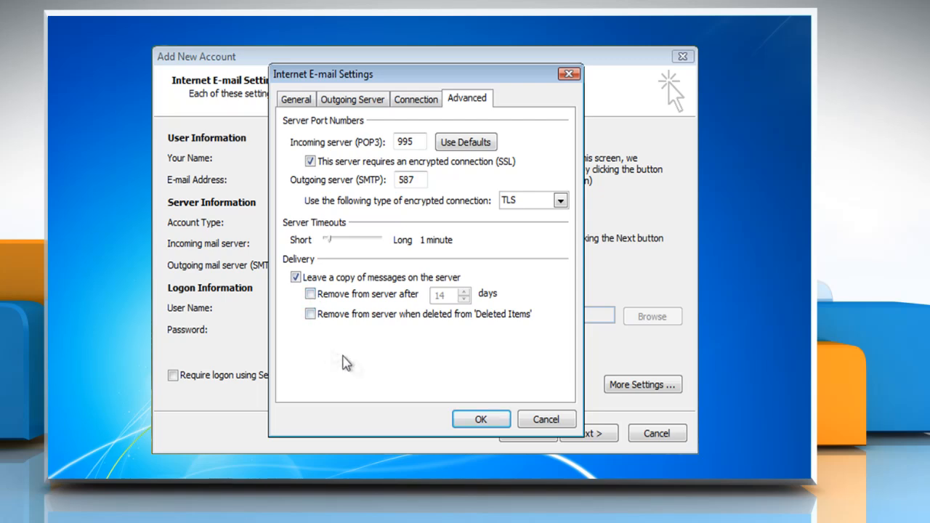
{"action": "left_click", "coordinate": [481, 420]}
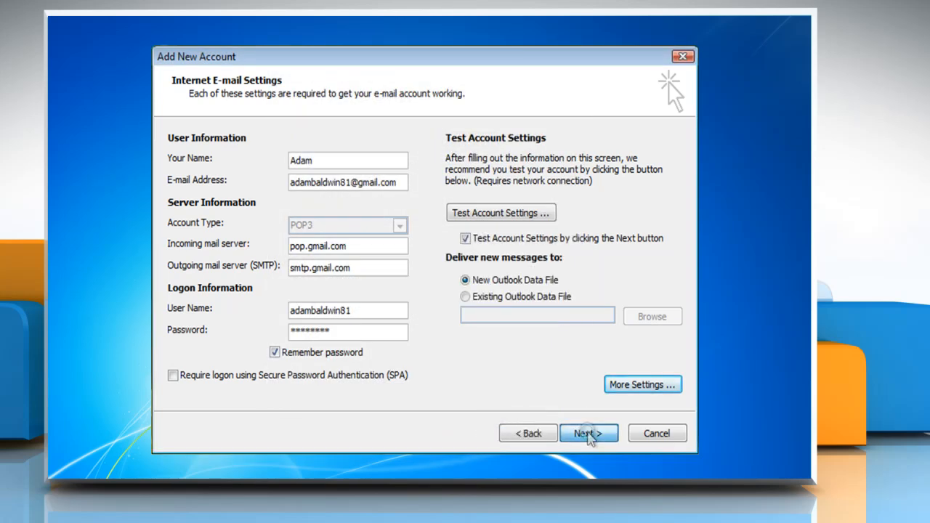
Step: Run the account tests, close the successful results and finish the wizard
{"action": "left_click", "coordinate": [589, 433]}
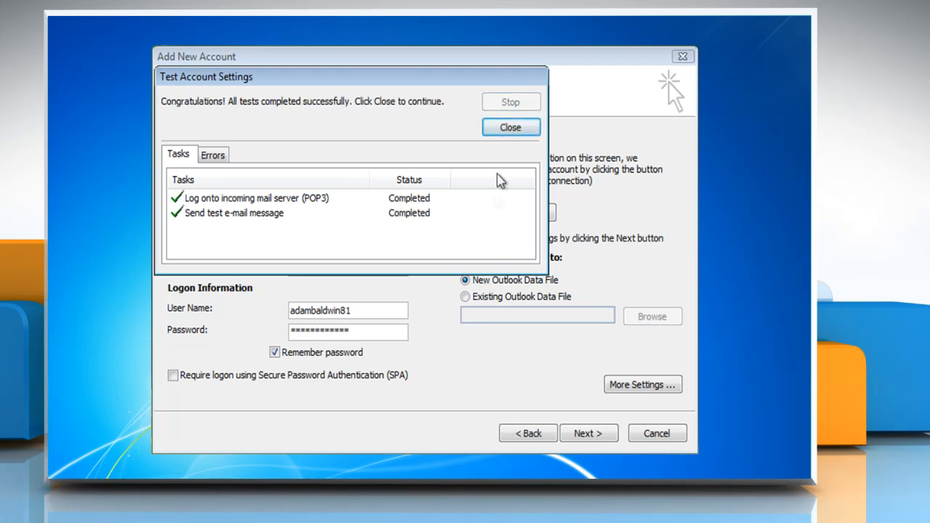
{"action": "left_click", "coordinate": [511, 127]}
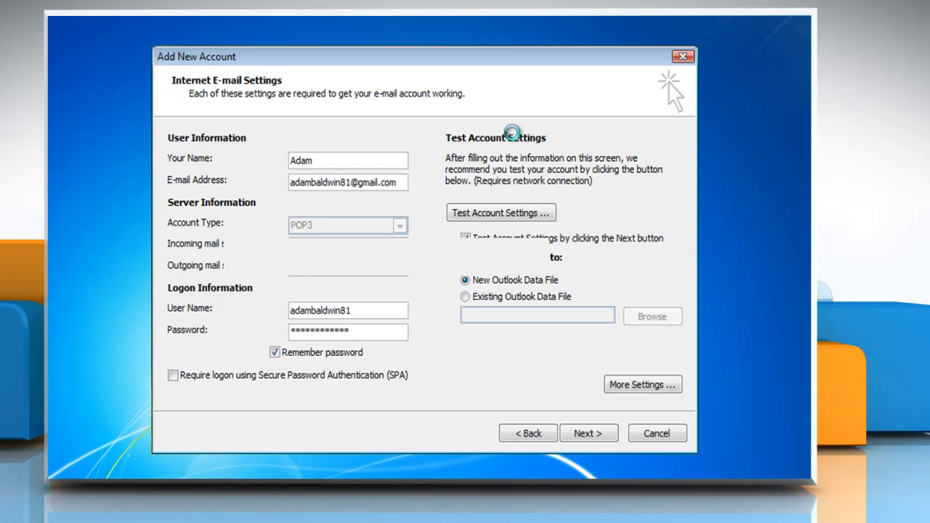
{"action": "left_click", "coordinate": [588, 433]}
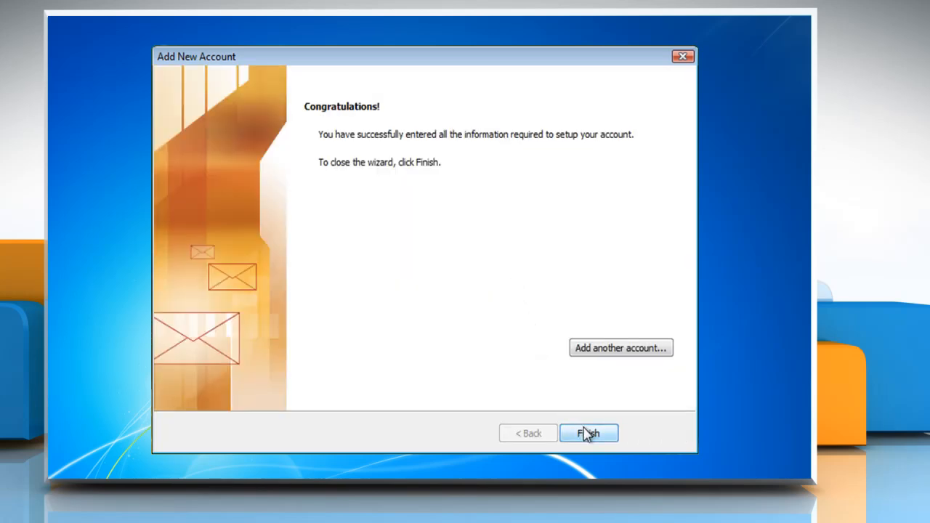
{"action": "left_click", "coordinate": [589, 433]}
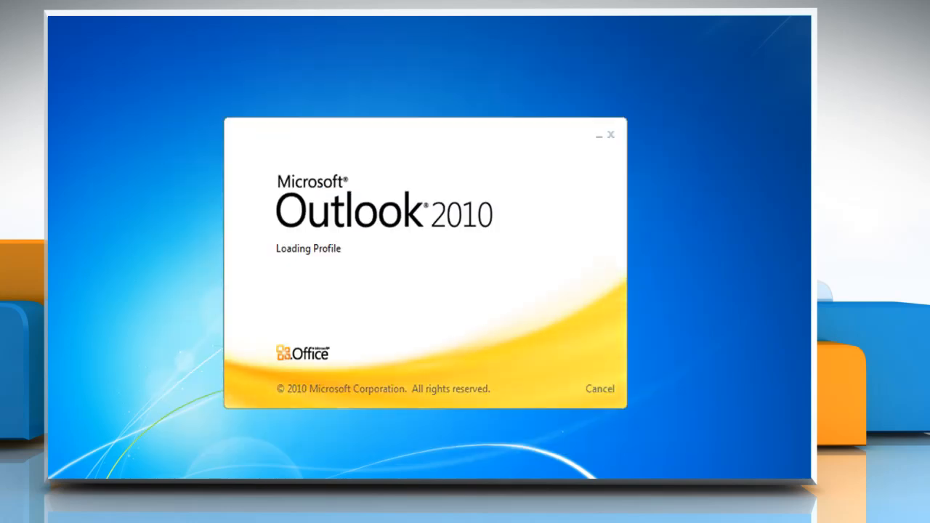